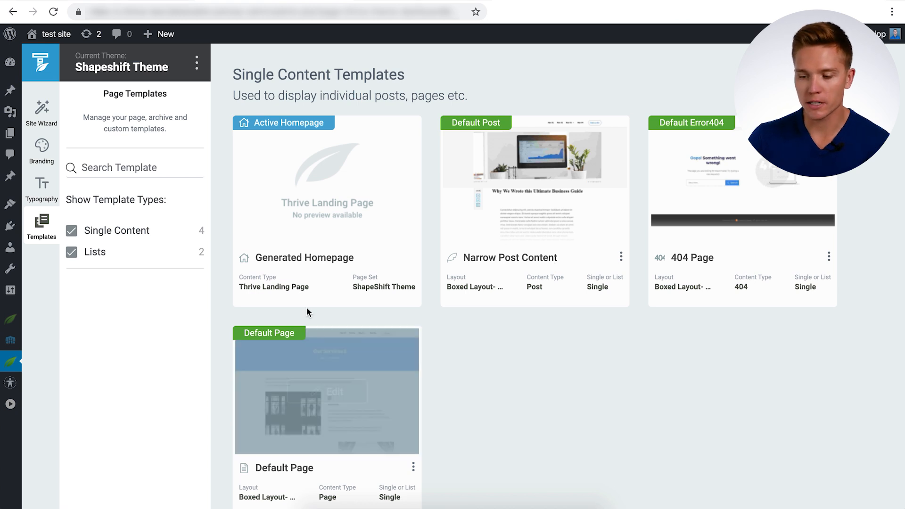
pyautogui.moveTo(327, 191)
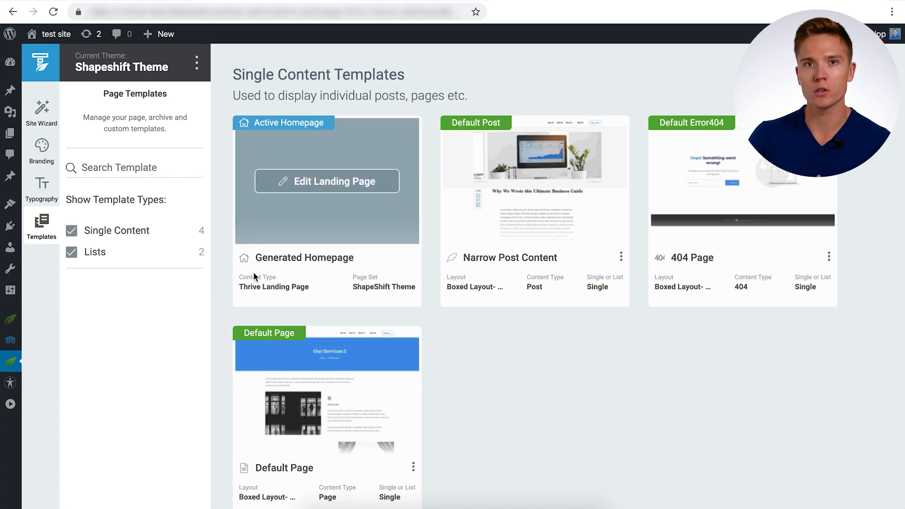
pyautogui.moveTo(327, 181)
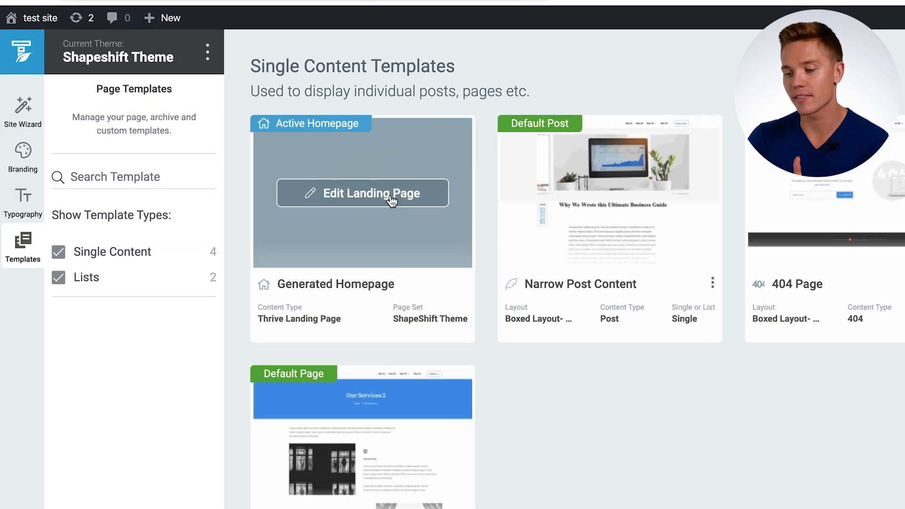
# - Open the Generated Homepage template card in the landing-page editor
pyautogui.click(362, 193)
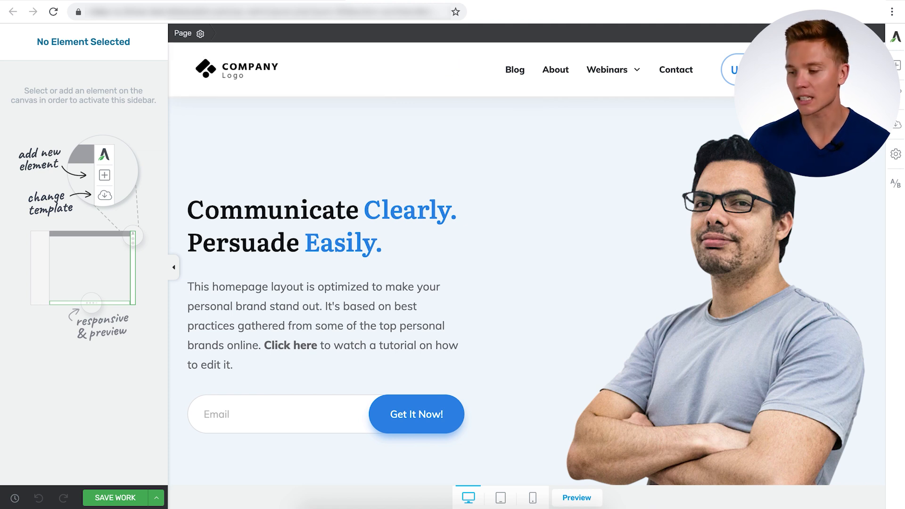
# - Load amyporterfield.com in the browser as the reference site
pyautogui.write('amyporterfield.com')
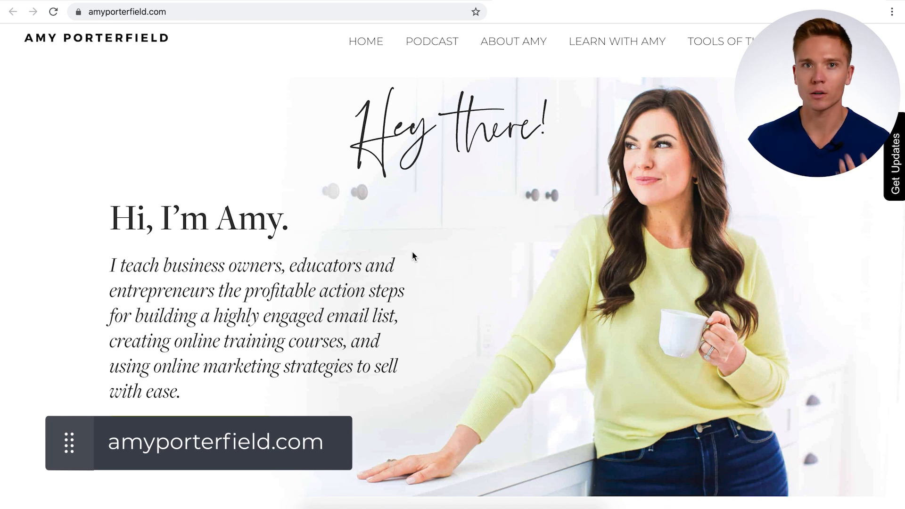
# - Scroll down through the amyporterfield.com homepage to review its layout
pyautogui.scroll(-3)
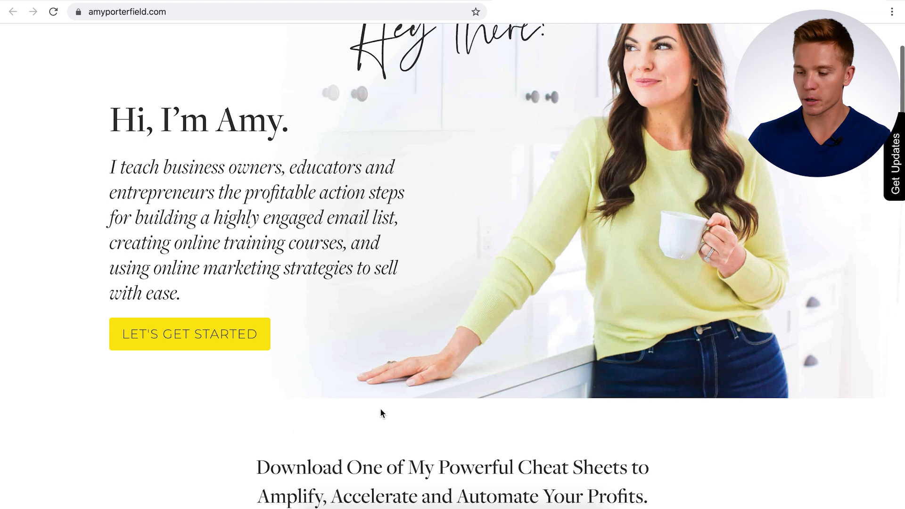
pyautogui.scroll(-3)
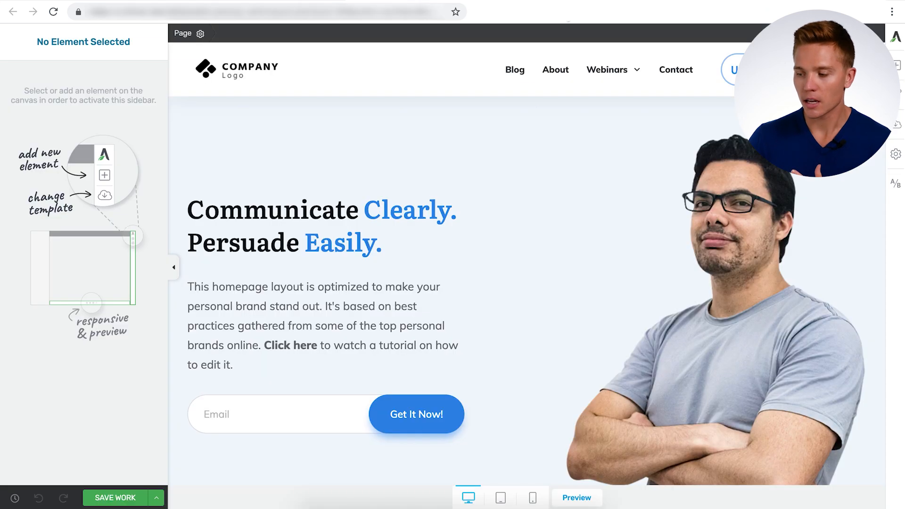
pyautogui.scroll(-3)
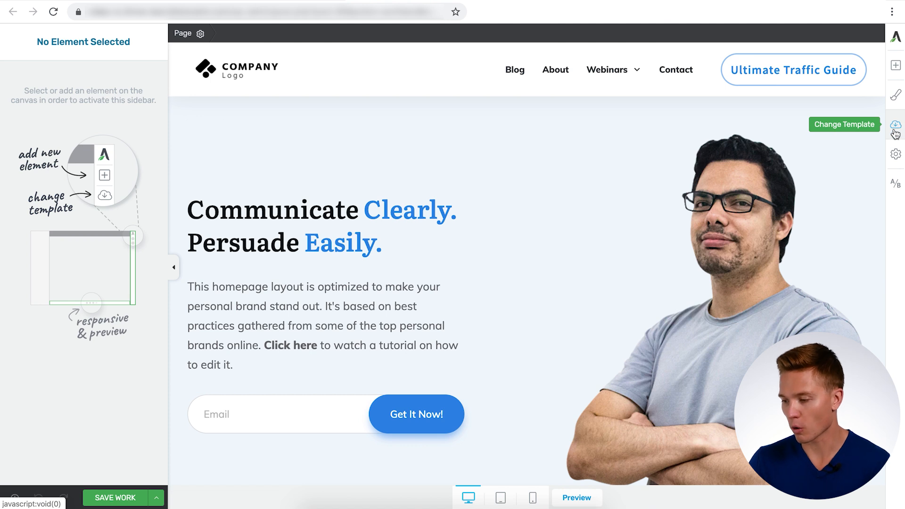
pyautogui.click(844, 125)
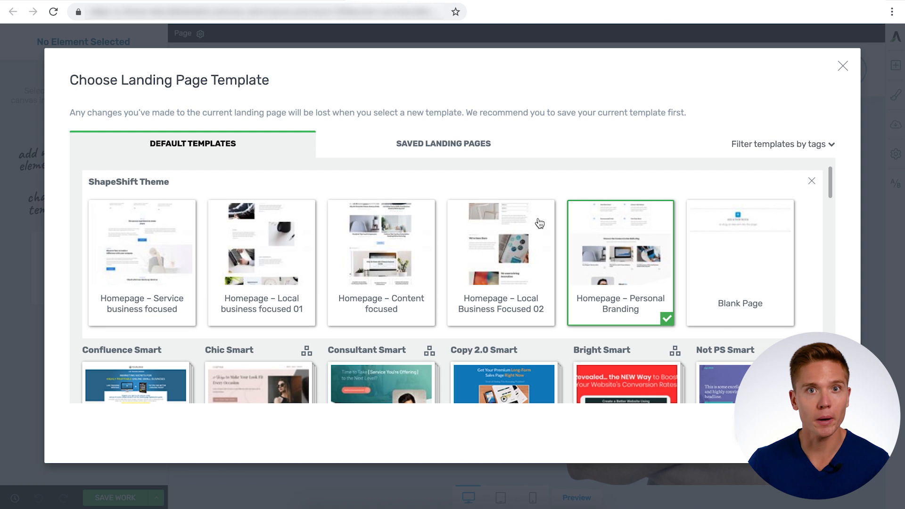
pyautogui.moveTo(146, 330)
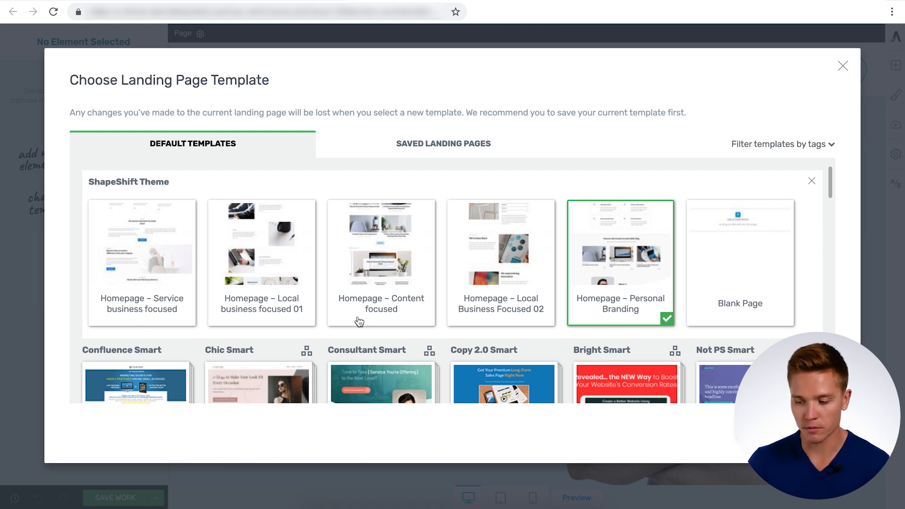
pyautogui.moveTo(508, 307)
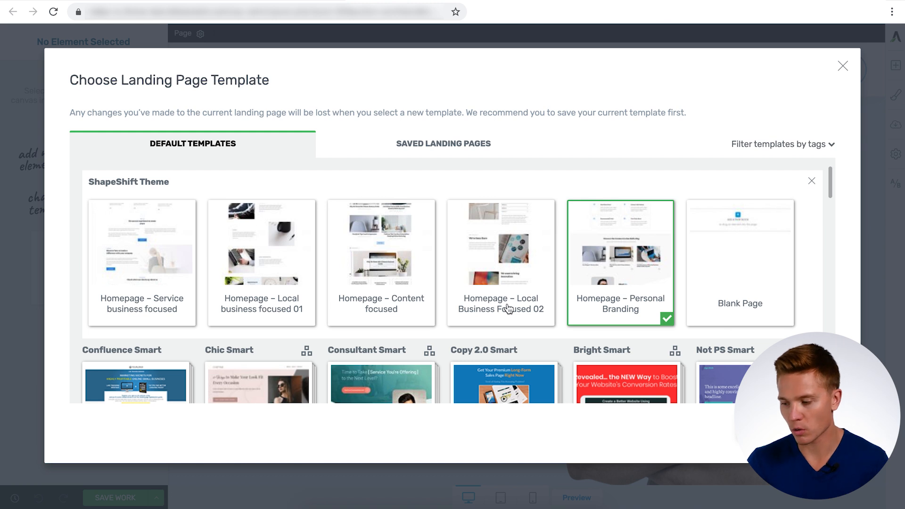
pyautogui.moveTo(634, 317)
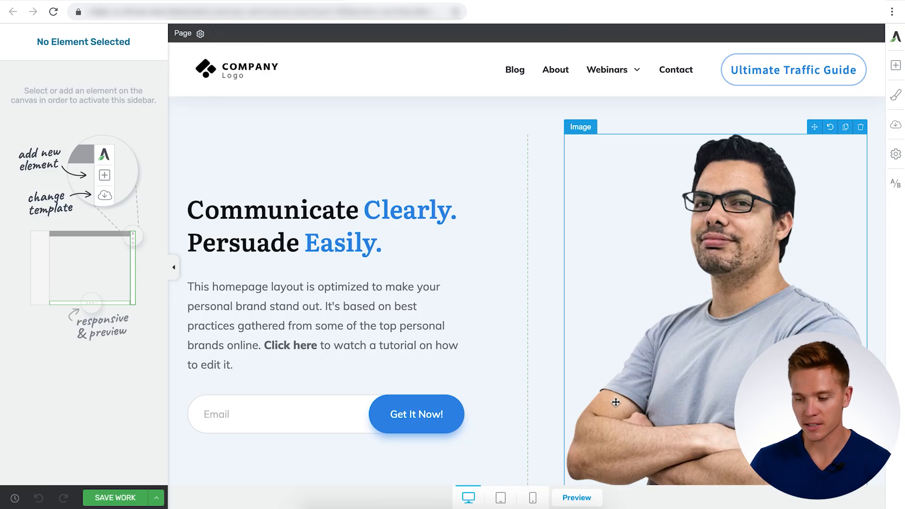
pyautogui.scroll(-3)
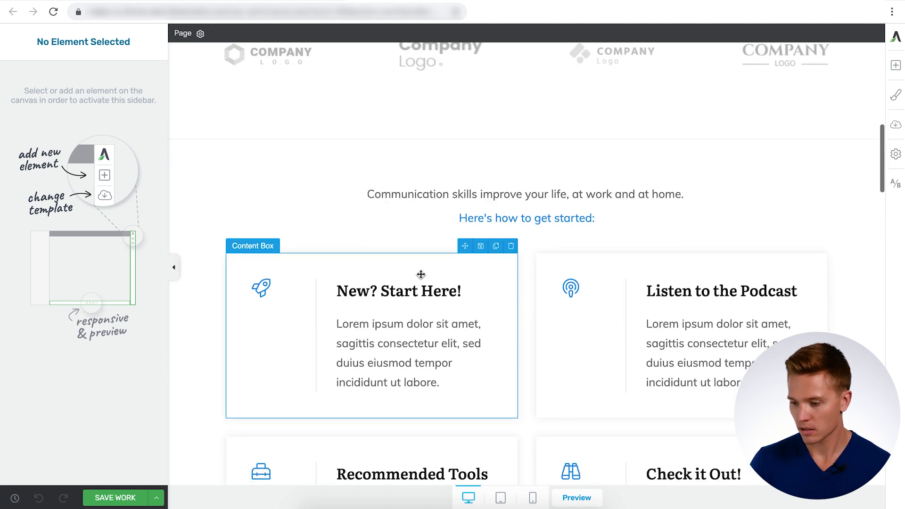
pyautogui.scroll(-3)
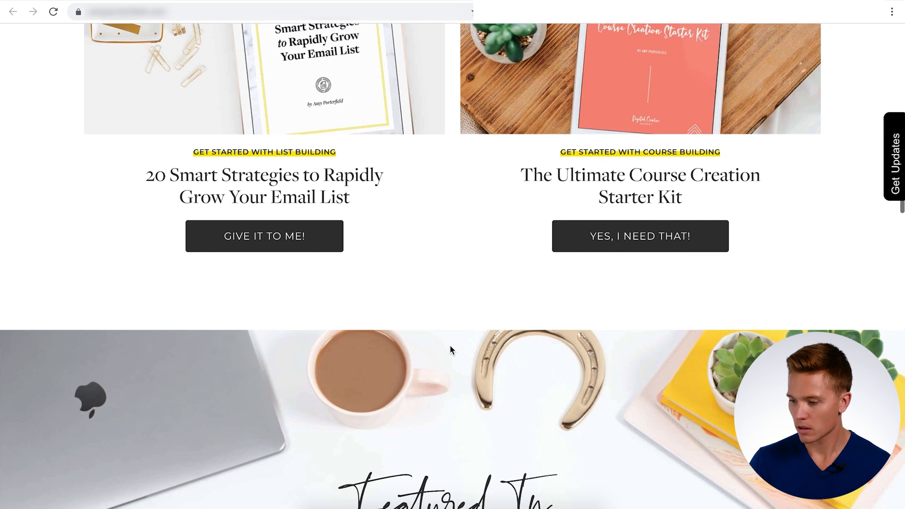
pyautogui.scroll(-3)
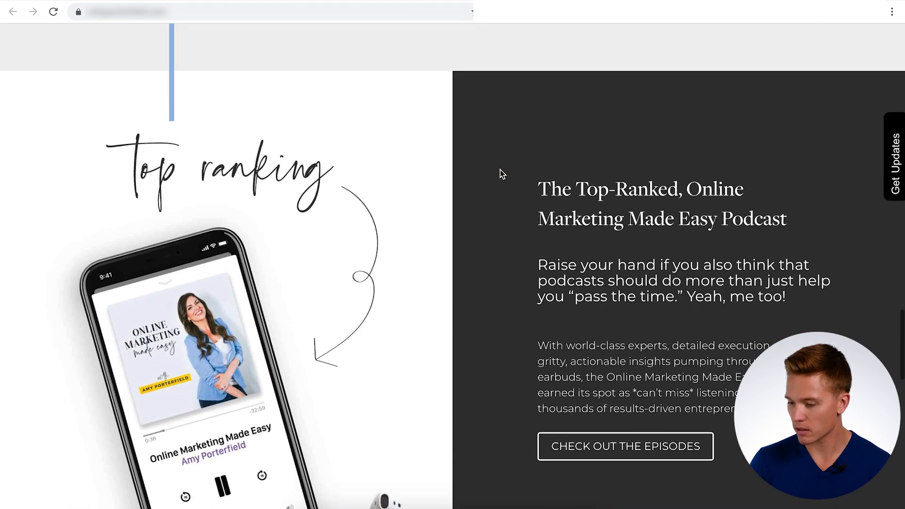
pyautogui.scroll(-3)
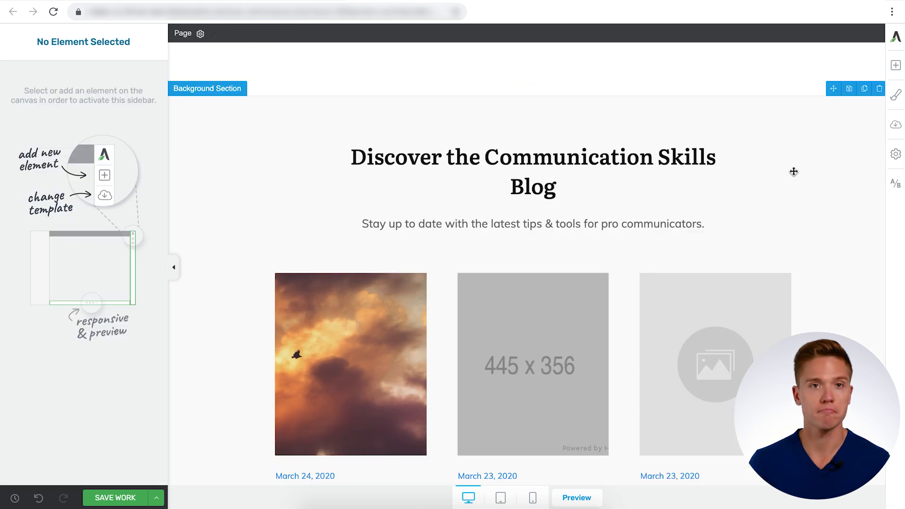
pyautogui.moveTo(830, 123)
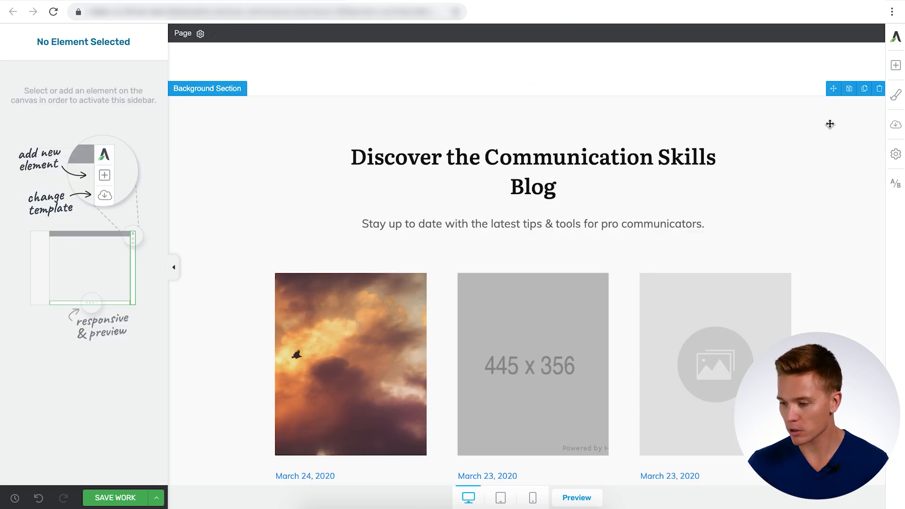
pyautogui.click(207, 88)
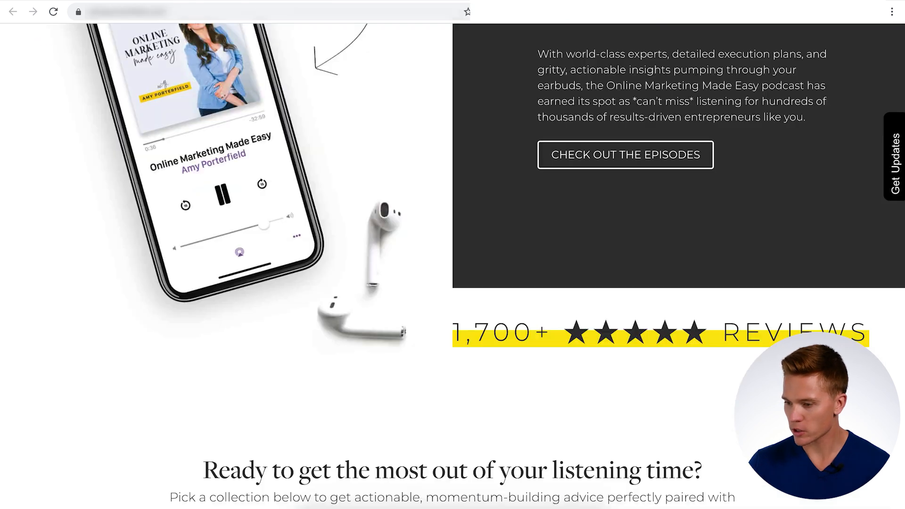
pyautogui.scroll(-3)
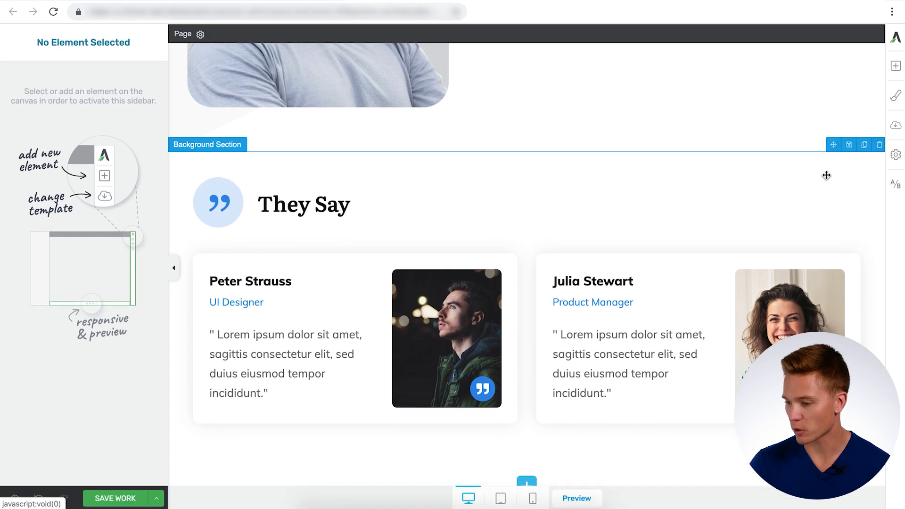
pyautogui.scroll(-3)
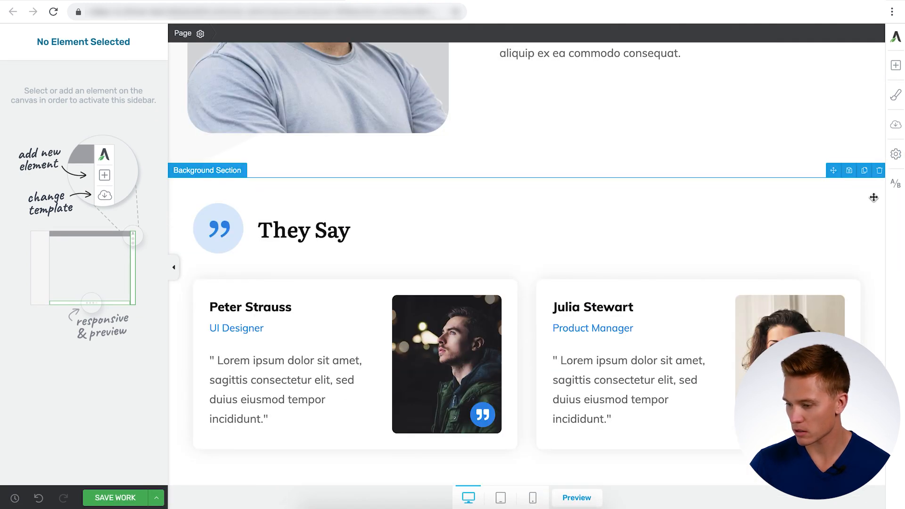
pyautogui.scroll(-3)
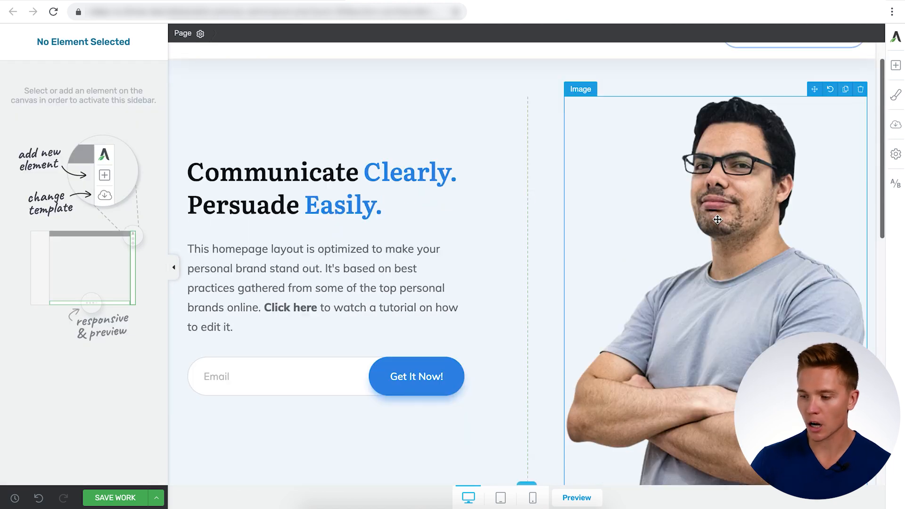
pyautogui.scroll(-3)
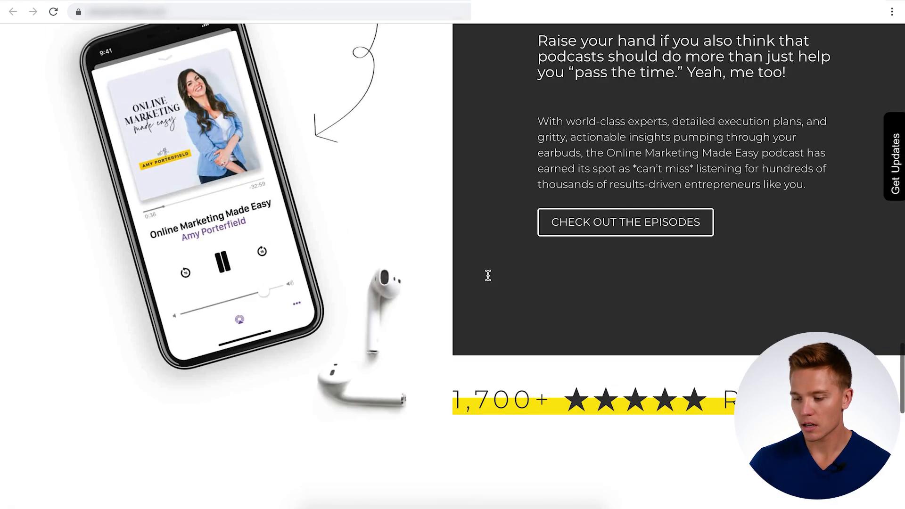
pyautogui.scroll(-3)
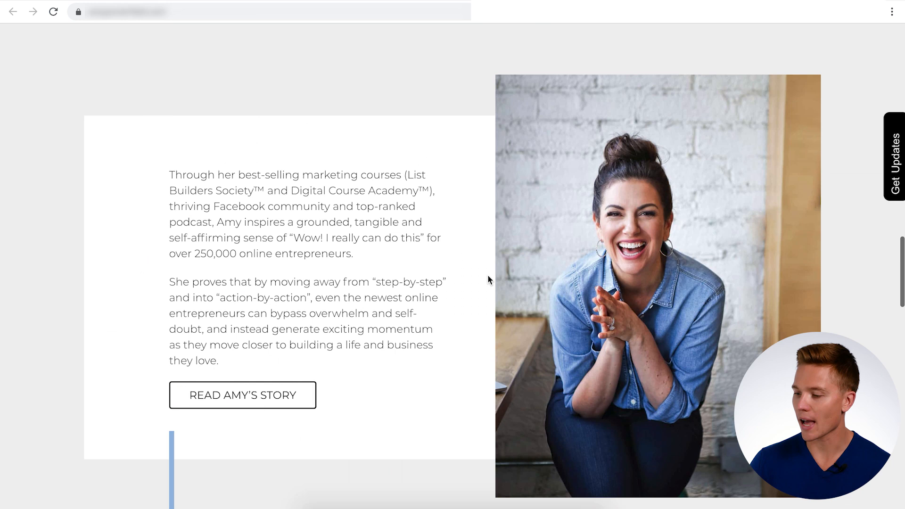
pyautogui.scroll(-3)
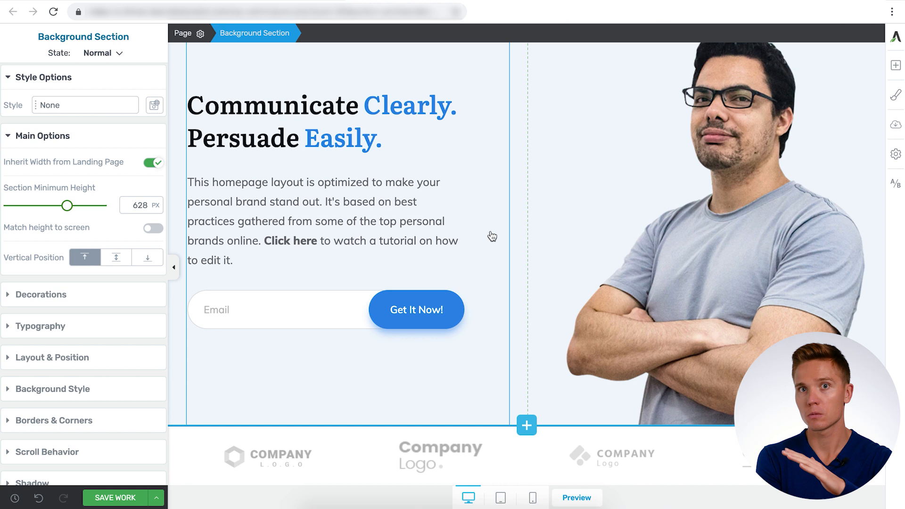
pyautogui.moveTo(485, 205)
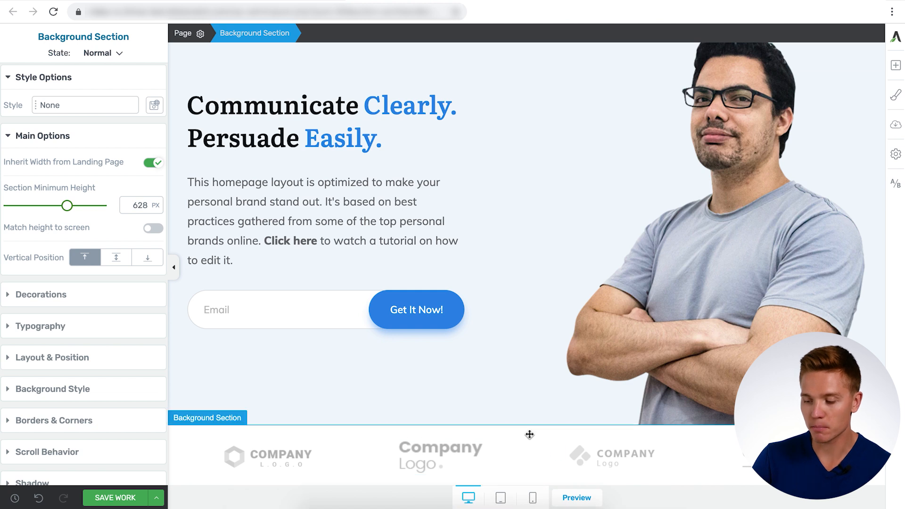
pyautogui.moveTo(525, 425)
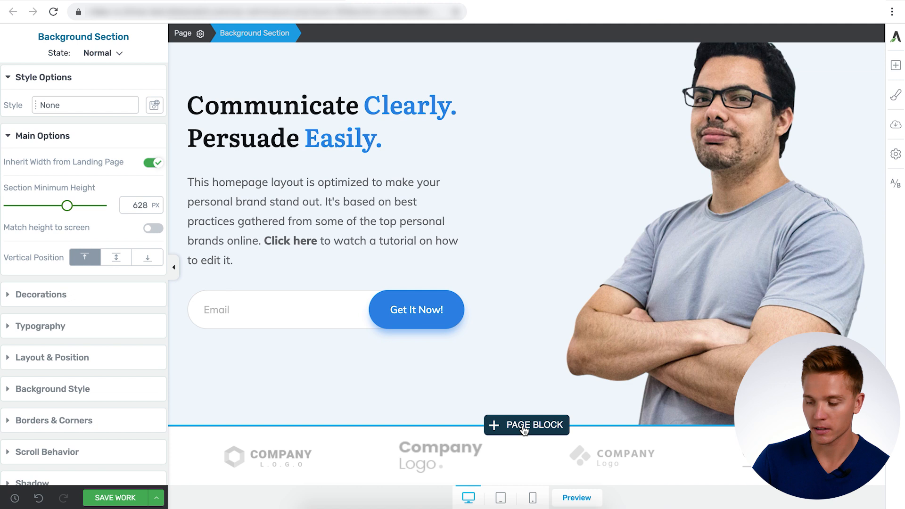
# - Insert the ebook 'Discover how we make a difference with your company' Call to Action block
pyautogui.click(526, 425)
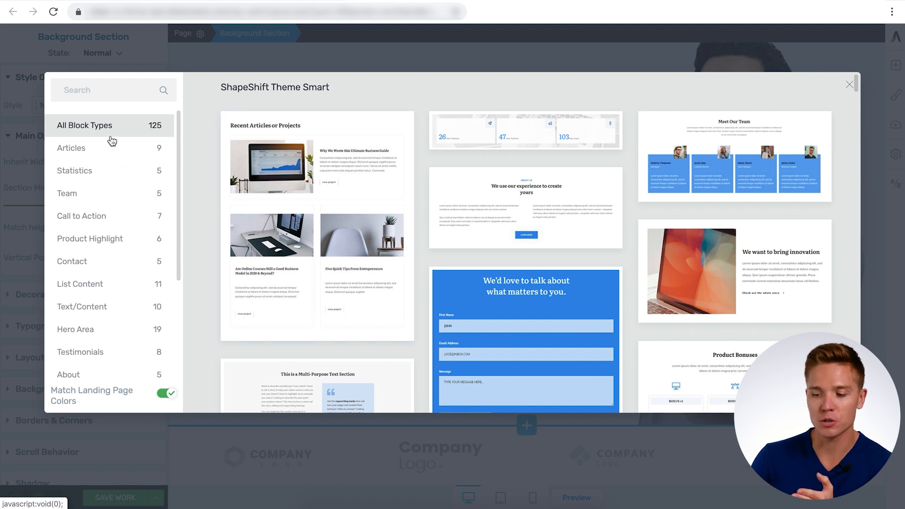
pyautogui.moveTo(109, 159)
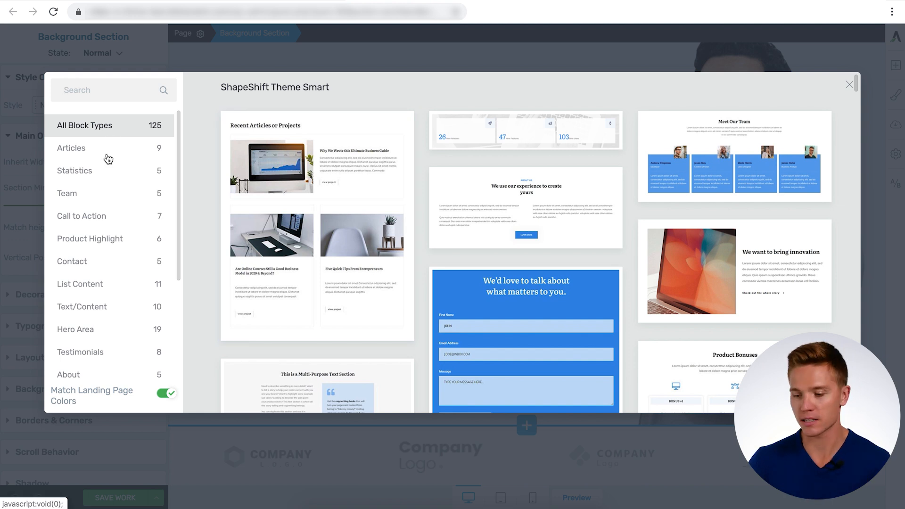
pyautogui.scroll(-3)
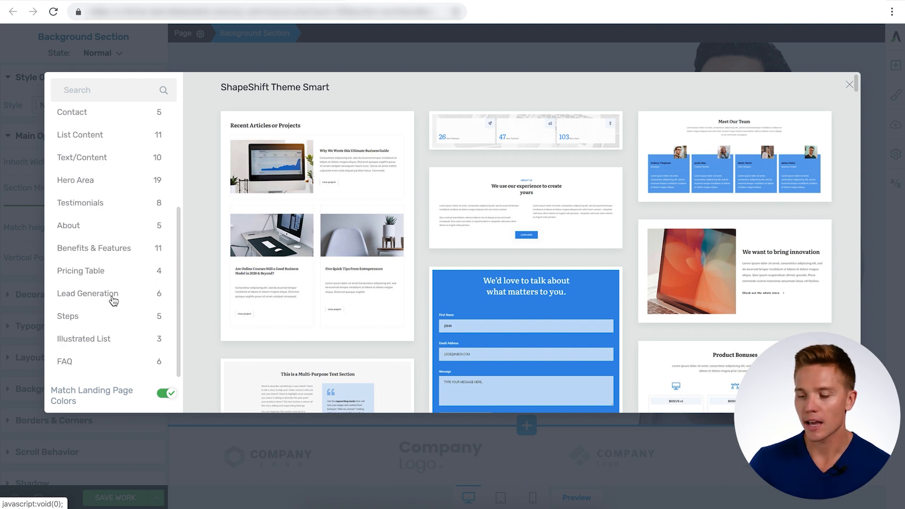
pyautogui.moveTo(113, 345)
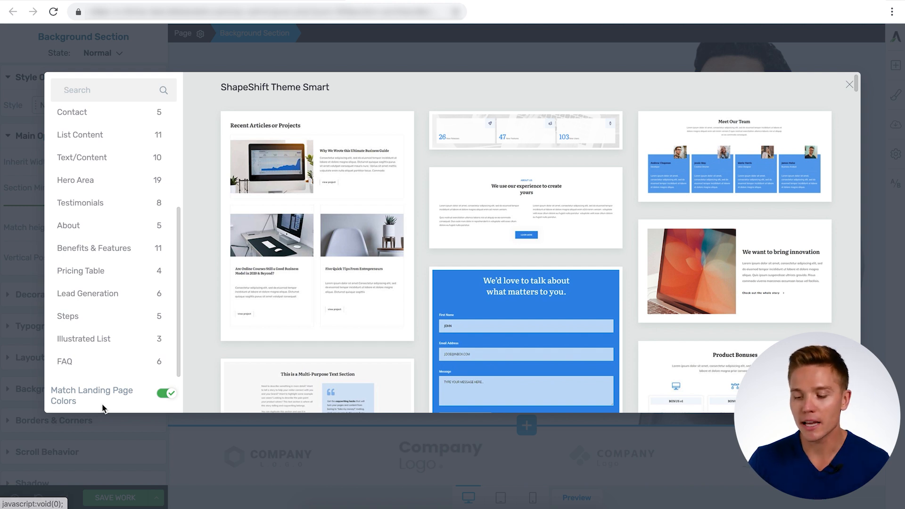
pyautogui.moveTo(91, 397)
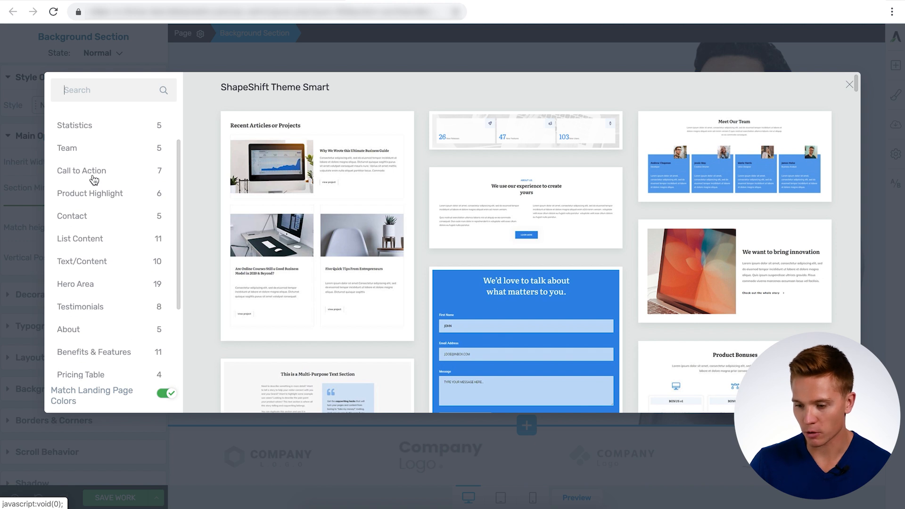
pyautogui.click(81, 170)
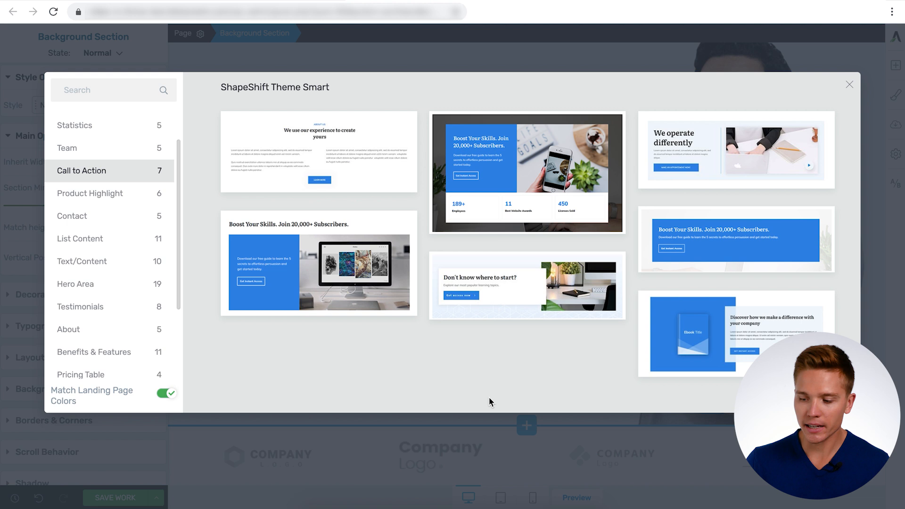
pyautogui.click(849, 84)
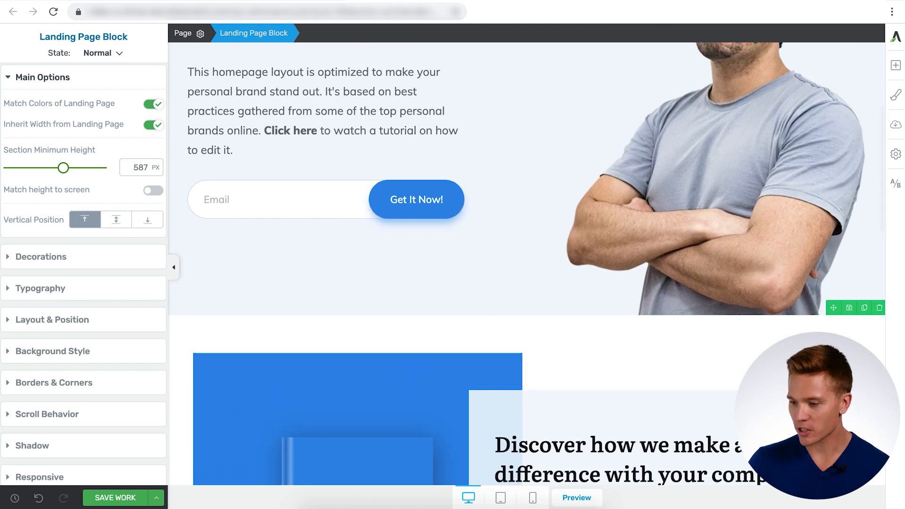
pyautogui.click(577, 498)
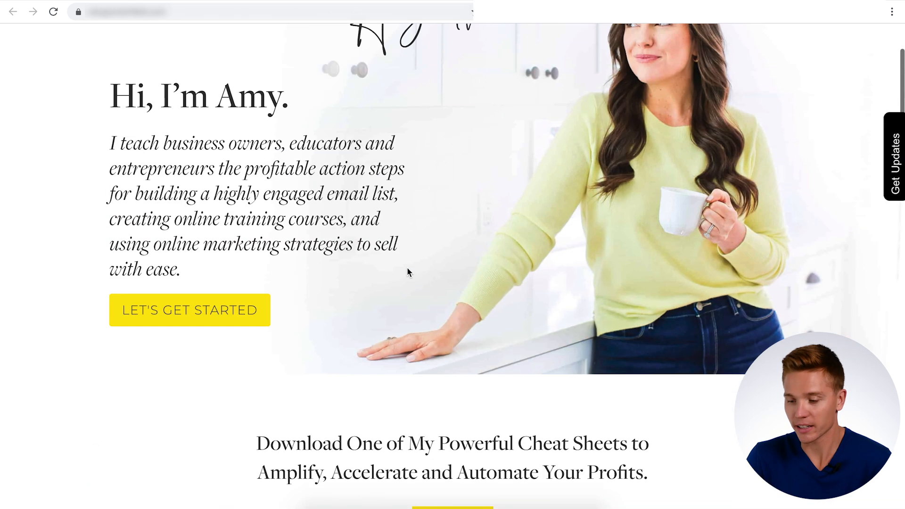
pyautogui.moveTo(190, 311)
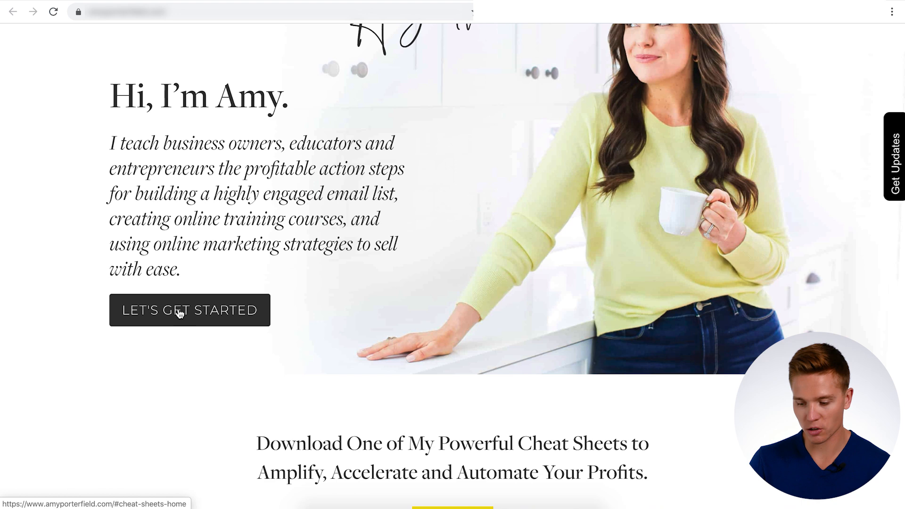
pyautogui.scroll(-3)
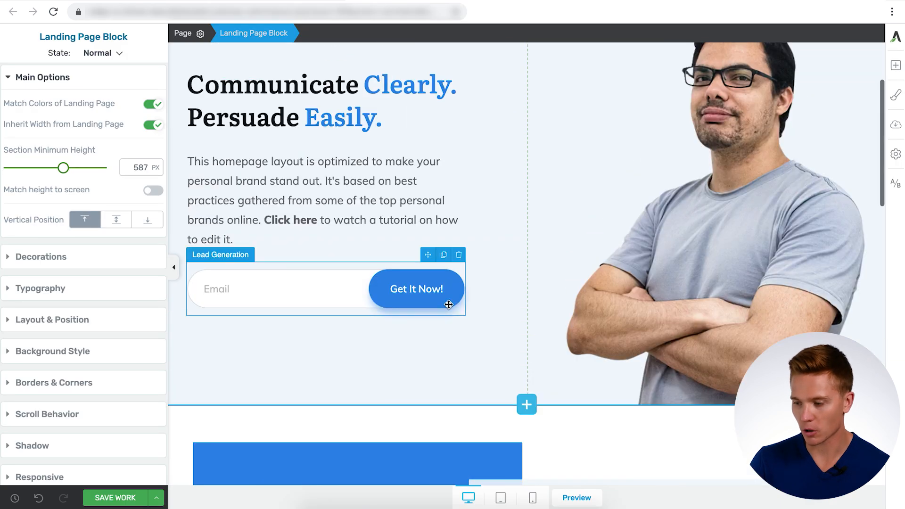
pyautogui.scroll(-3)
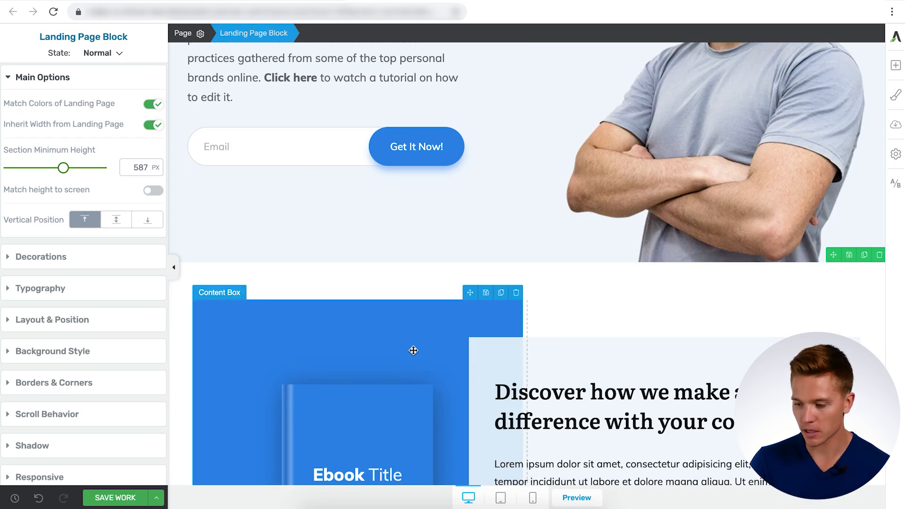
pyautogui.scroll(-3)
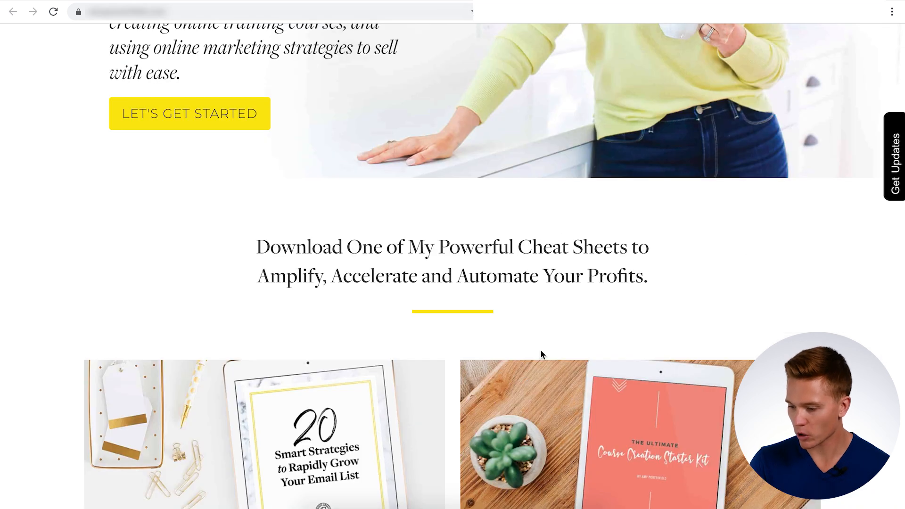
# - Scroll the reference site, then filter the block library to Call to Action templates
pyautogui.scroll(-3)
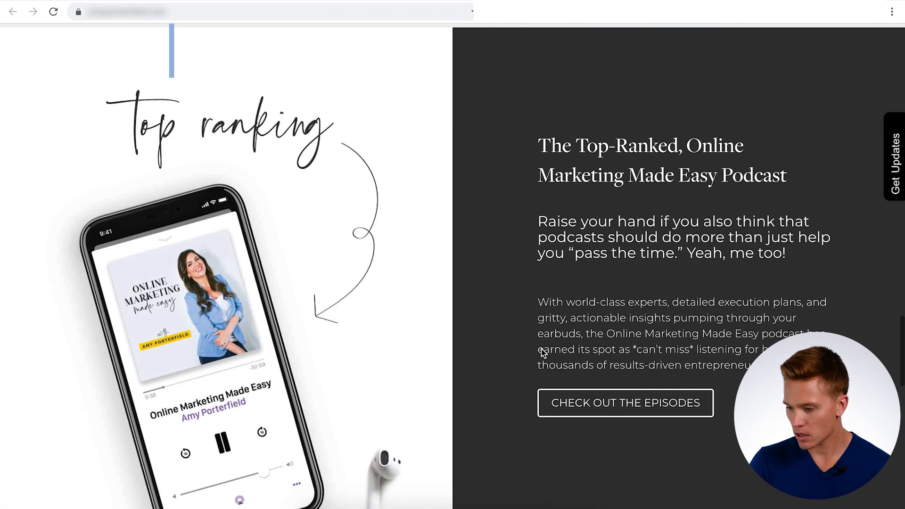
pyautogui.scroll(-3)
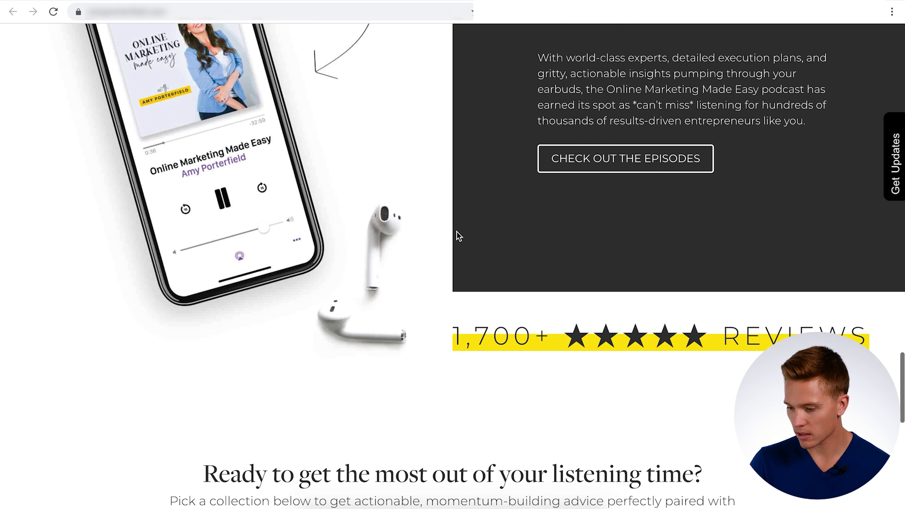
pyautogui.scroll(-3)
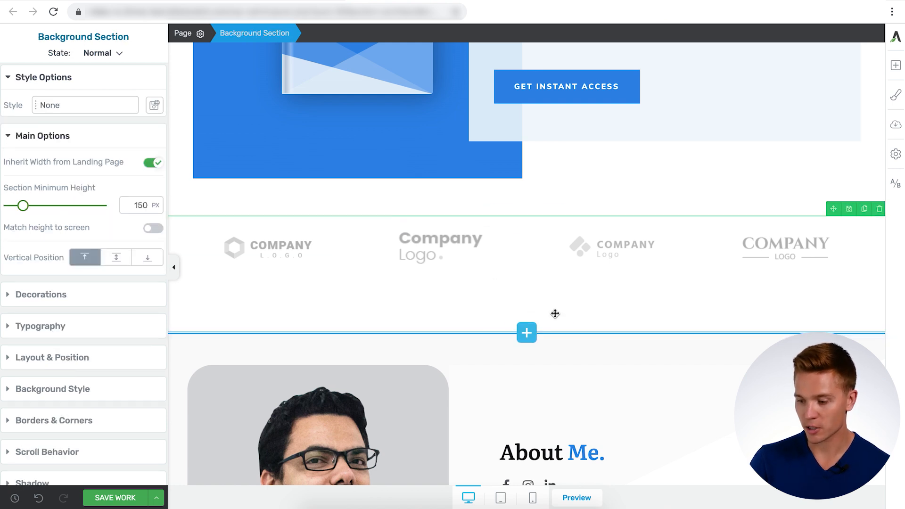
pyautogui.moveTo(557, 277)
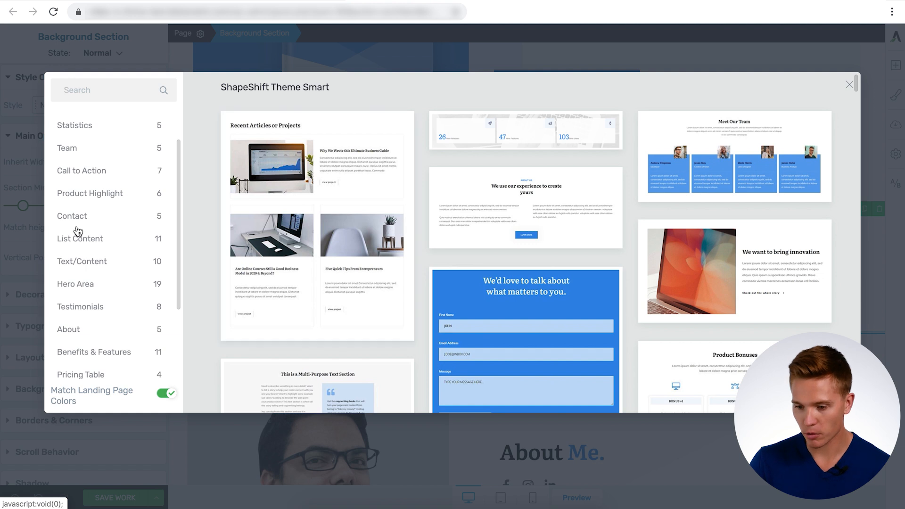
pyautogui.click(82, 170)
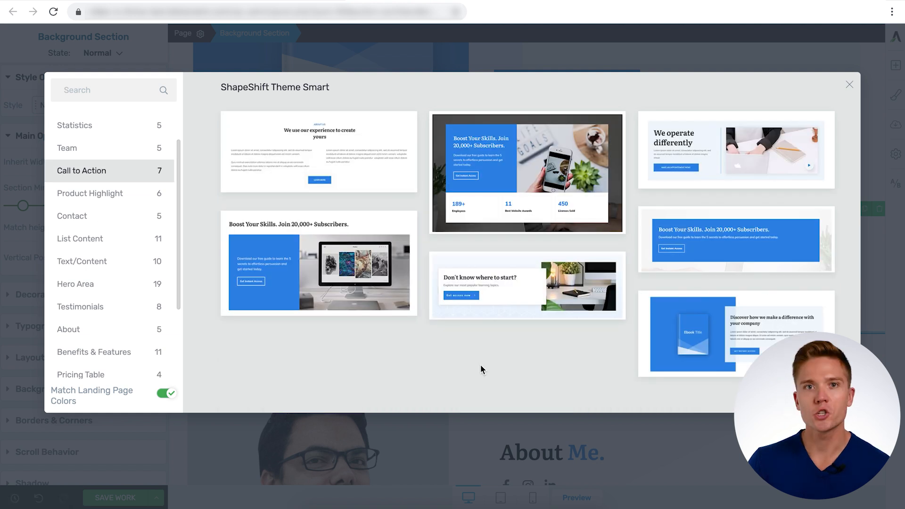
pyautogui.click(849, 84)
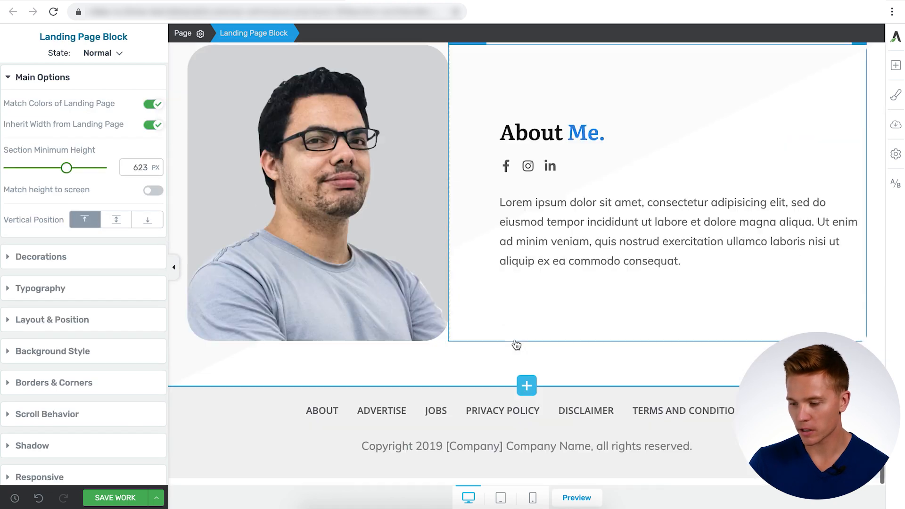
pyautogui.scroll(-3)
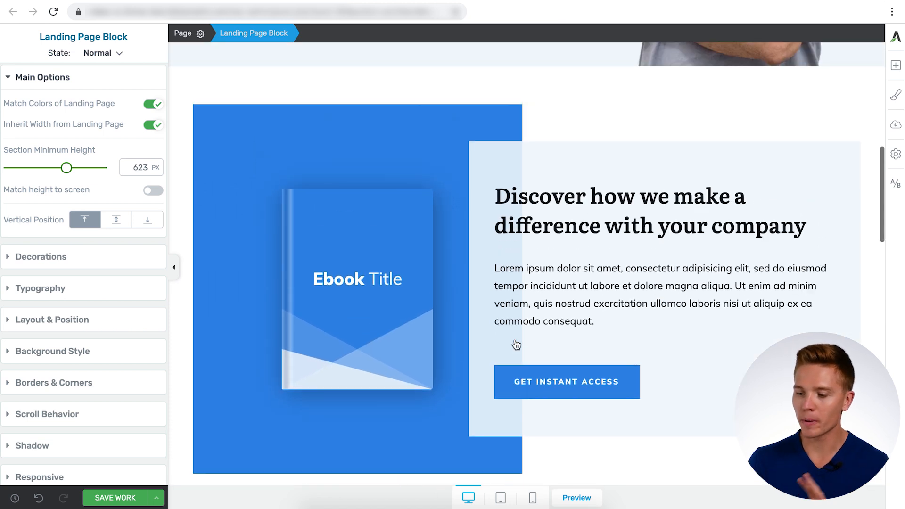
pyautogui.scroll(-3)
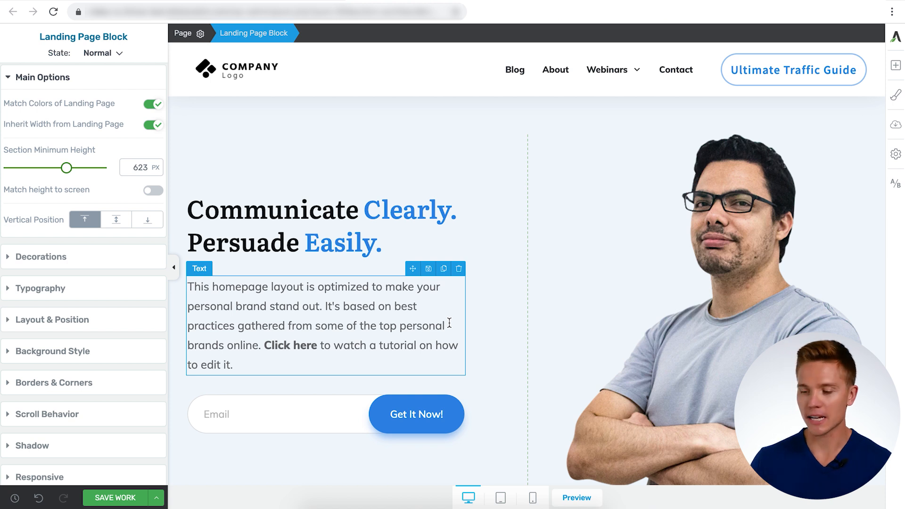
pyautogui.scroll(-3)
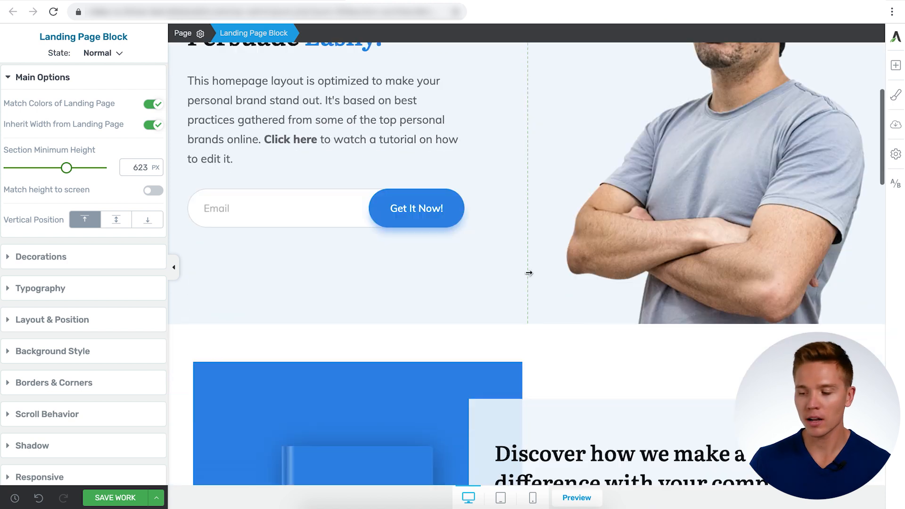
pyautogui.scroll(-3)
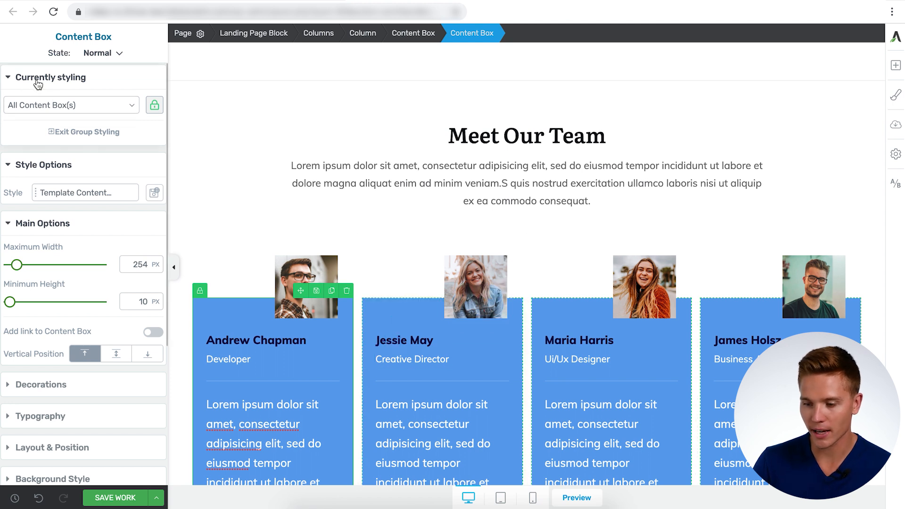
# - Group-style all four Content Box team cards, narrowing their maximum width to about 140 px
pyautogui.click(71, 105)
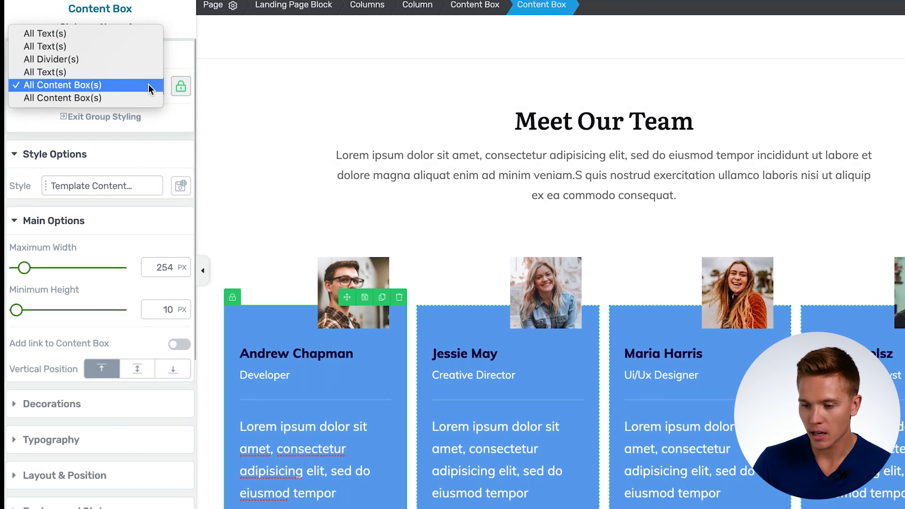
pyautogui.moveTo(63, 72)
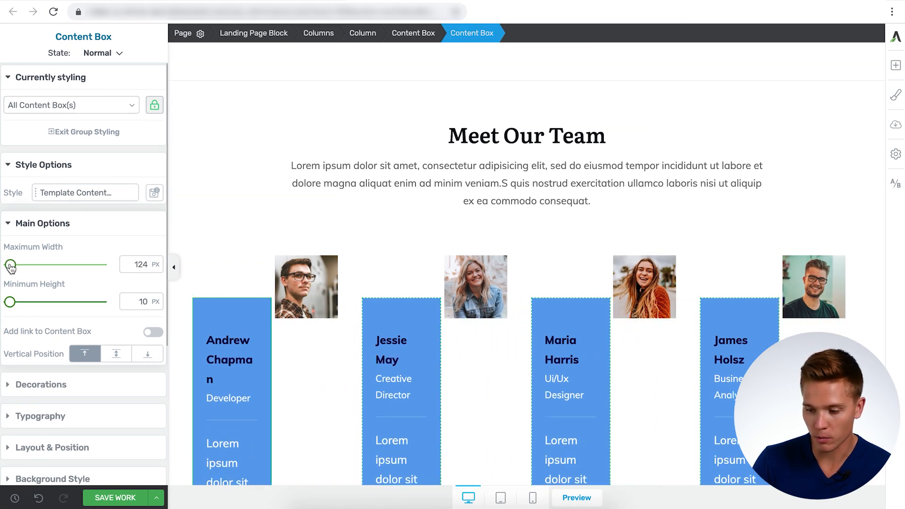
pyautogui.moveTo(10, 264); pyautogui.dragTo(16, 265)
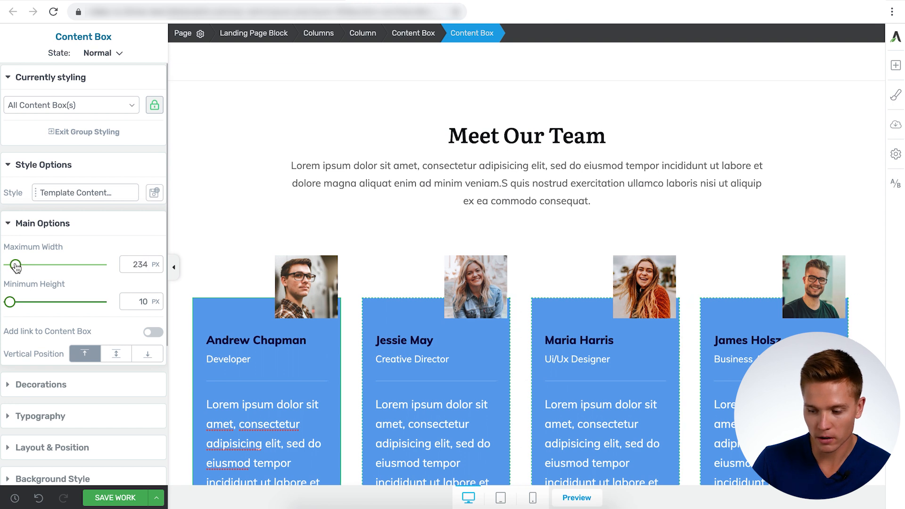
pyautogui.moveTo(15, 265); pyautogui.dragTo(18, 264)
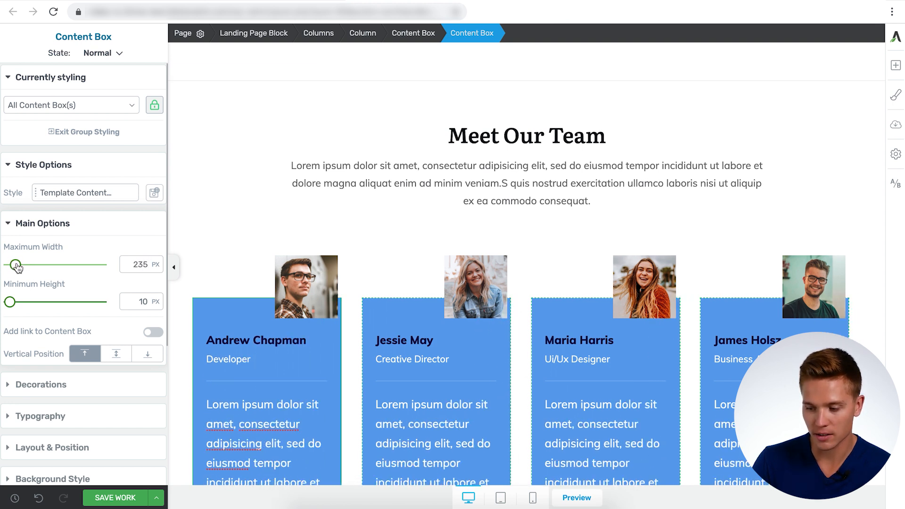
pyautogui.click(71, 105)
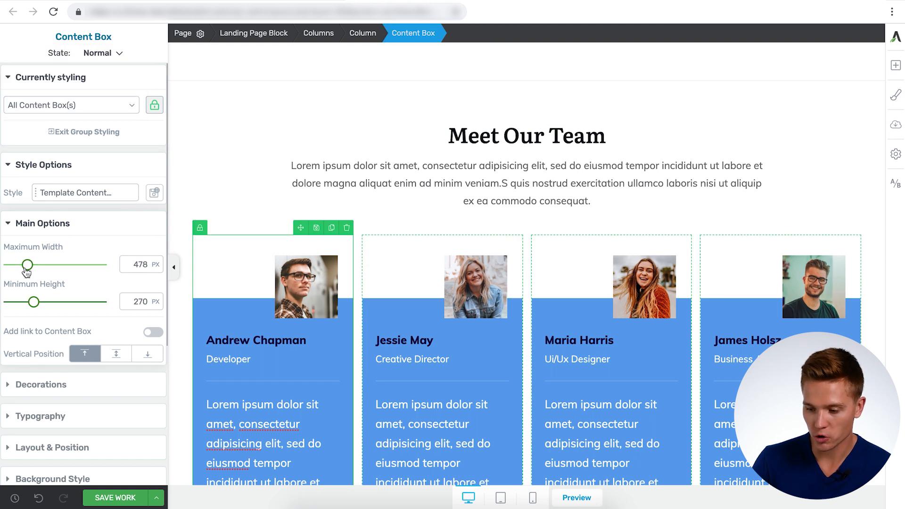
pyautogui.moveTo(26, 265); pyautogui.dragTo(13, 265)
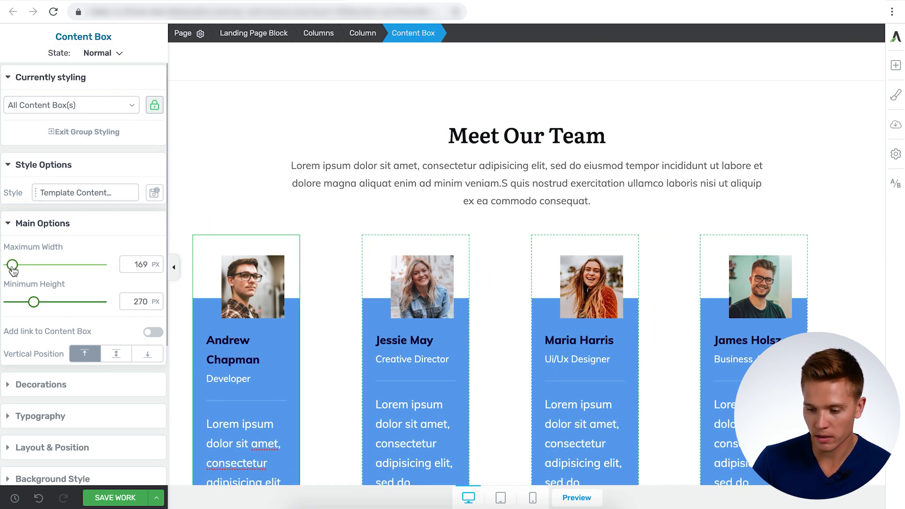
pyautogui.moveTo(12, 264); pyautogui.dragTo(10, 265)
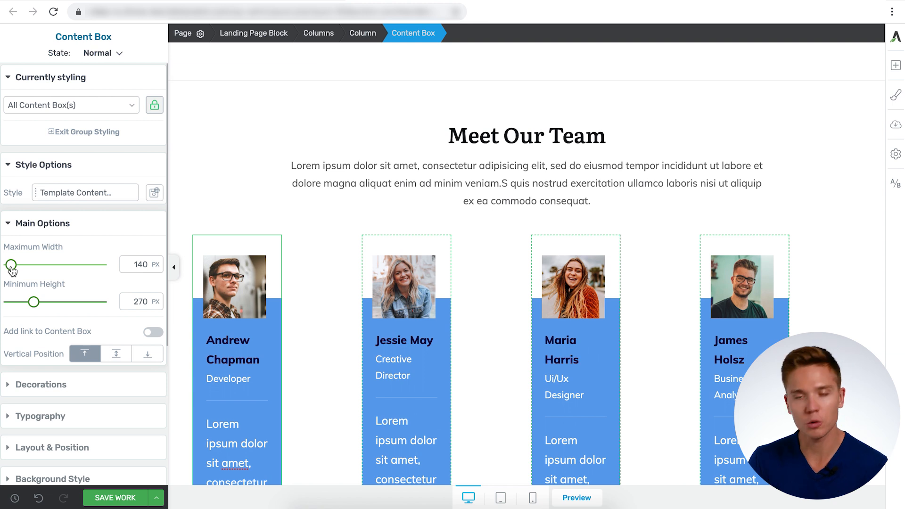
pyautogui.moveTo(13, 265); pyautogui.dragTo(15, 265)
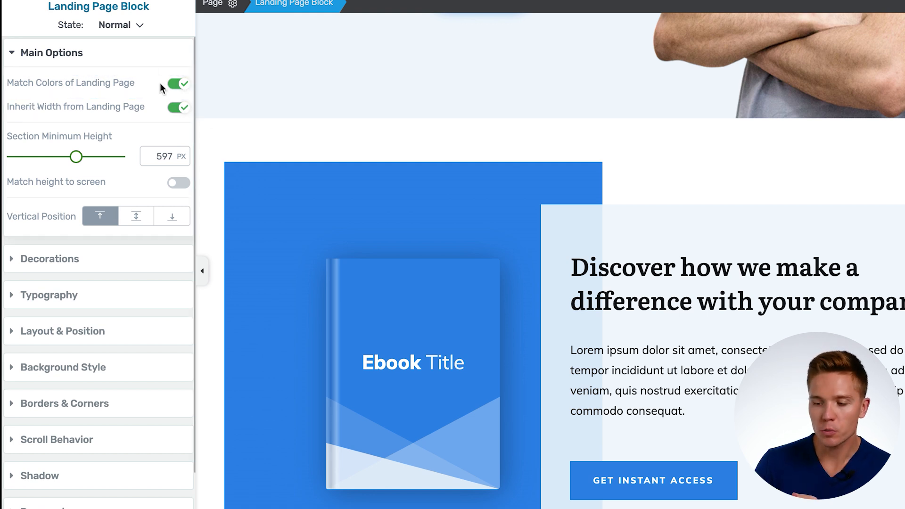
pyautogui.click(178, 83)
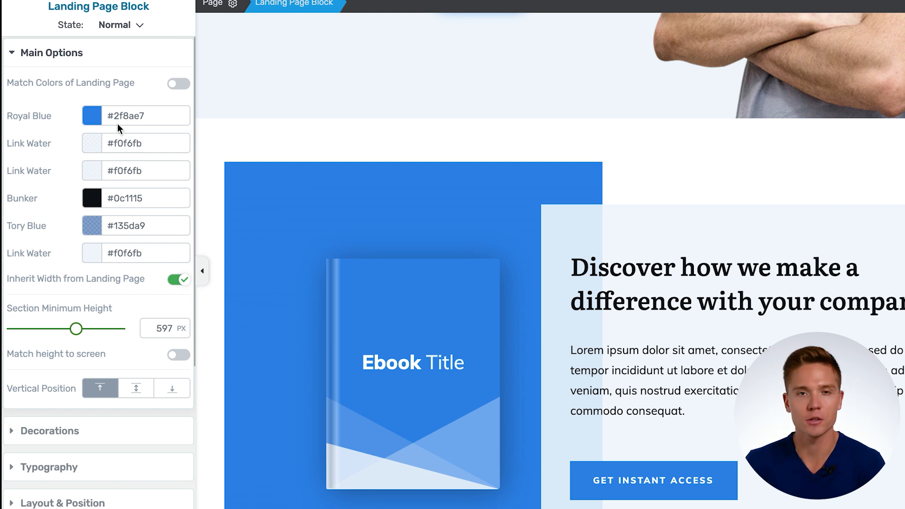
pyautogui.moveTo(164, 86)
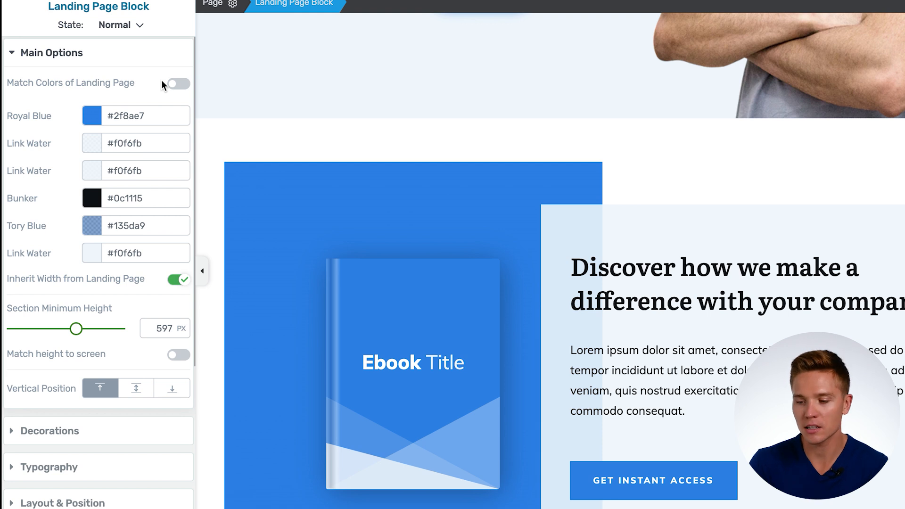
pyautogui.click(177, 83)
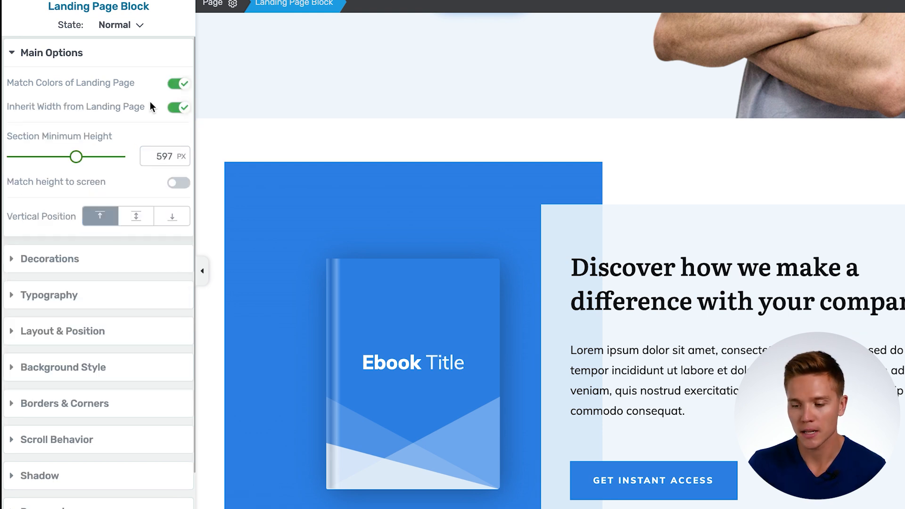
pyautogui.click(178, 108)
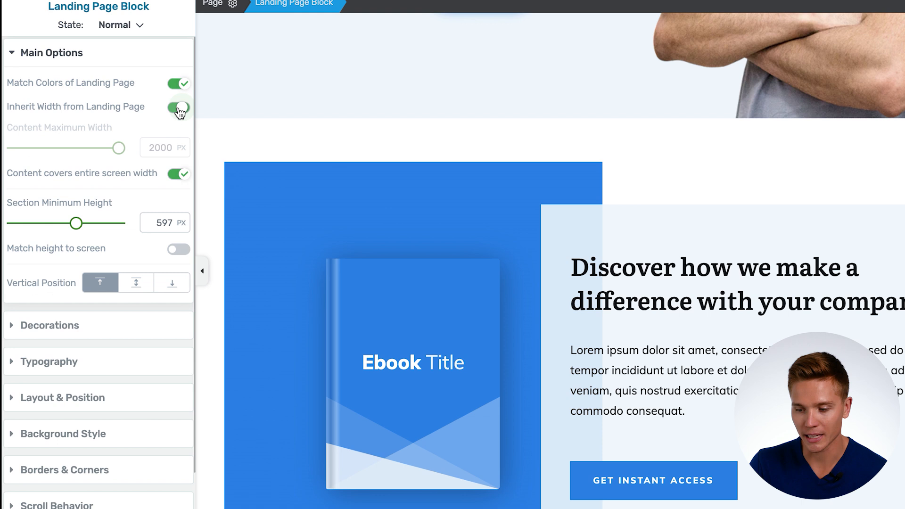
pyautogui.click(178, 109)
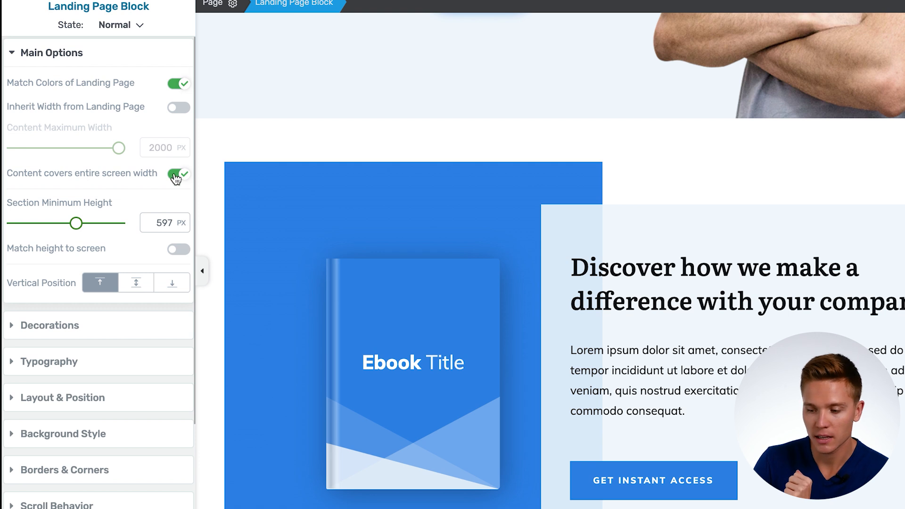
pyautogui.click(178, 175)
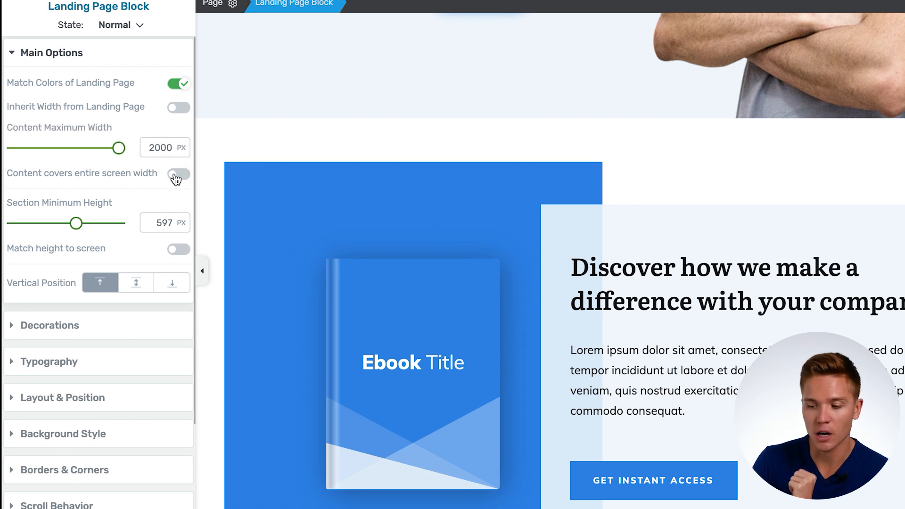
pyautogui.moveTo(87, 259)
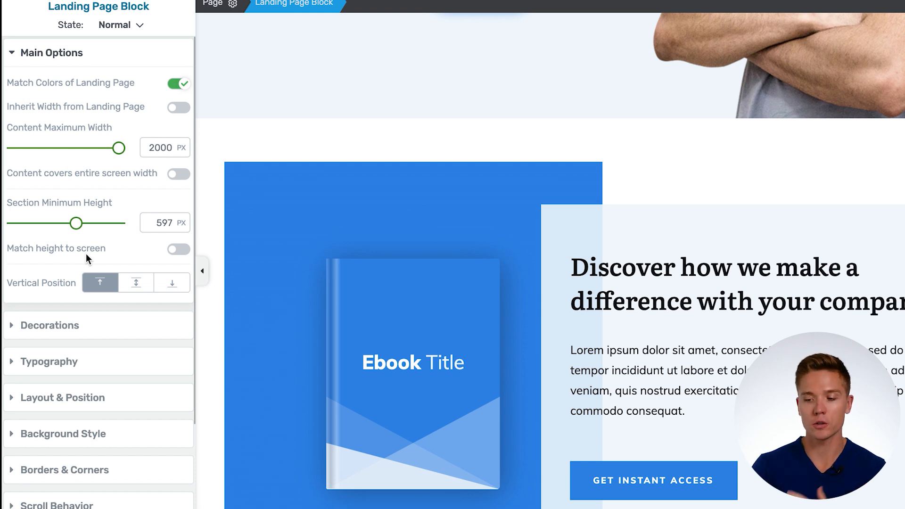
pyautogui.click(178, 108)
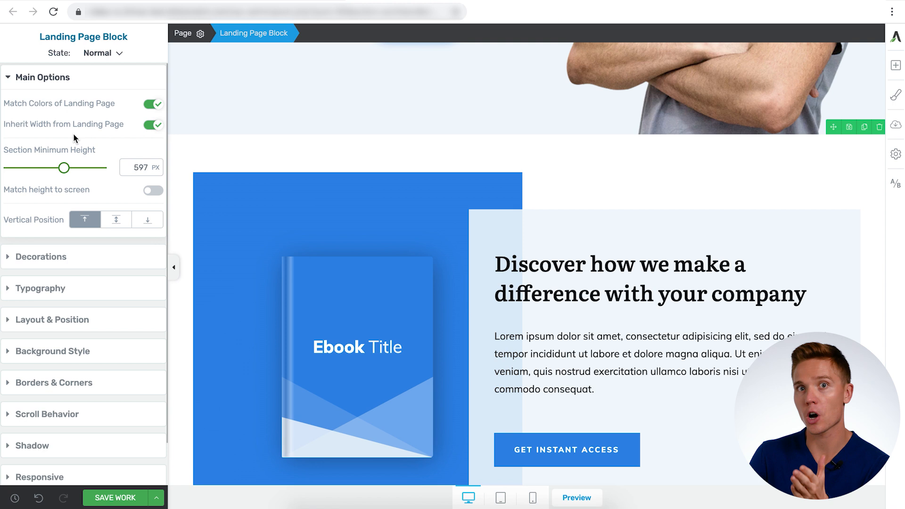
pyautogui.moveTo(99, 179)
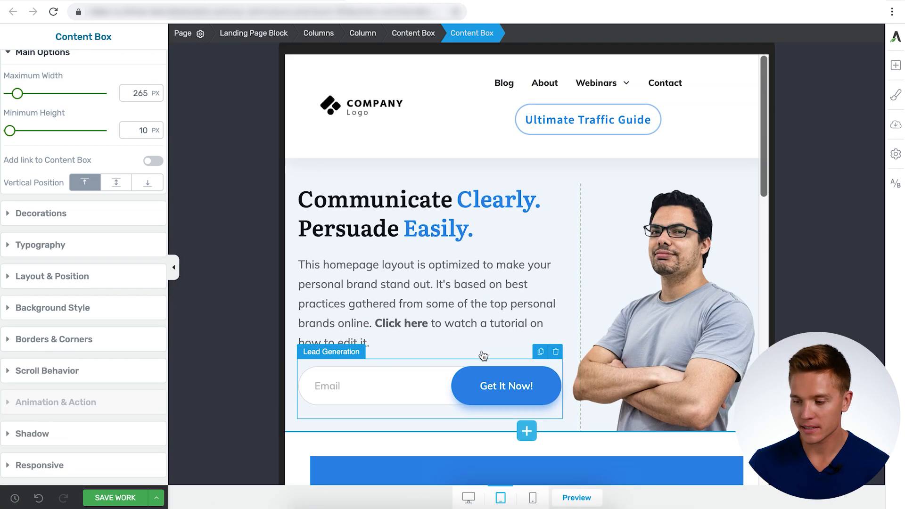
# - Scroll the tablet preview, then switch to the mobile preview
pyautogui.scroll(-3)
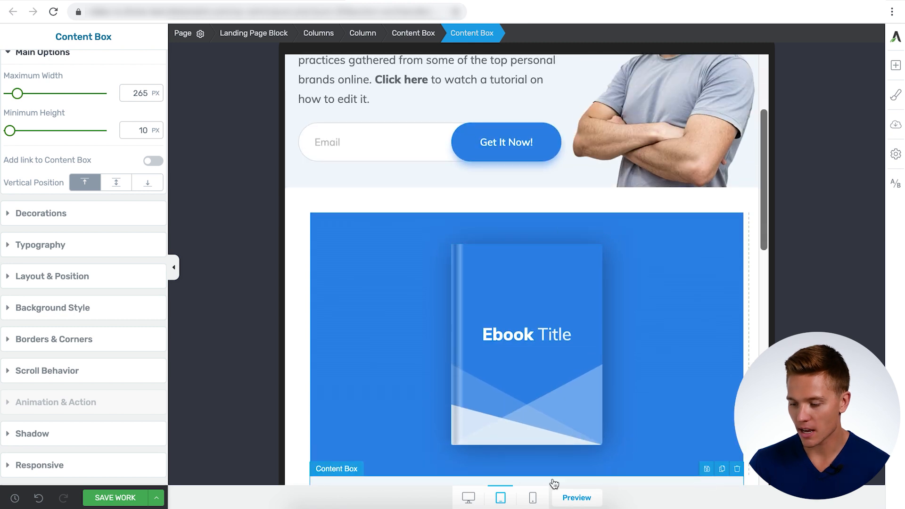
pyautogui.click(532, 498)
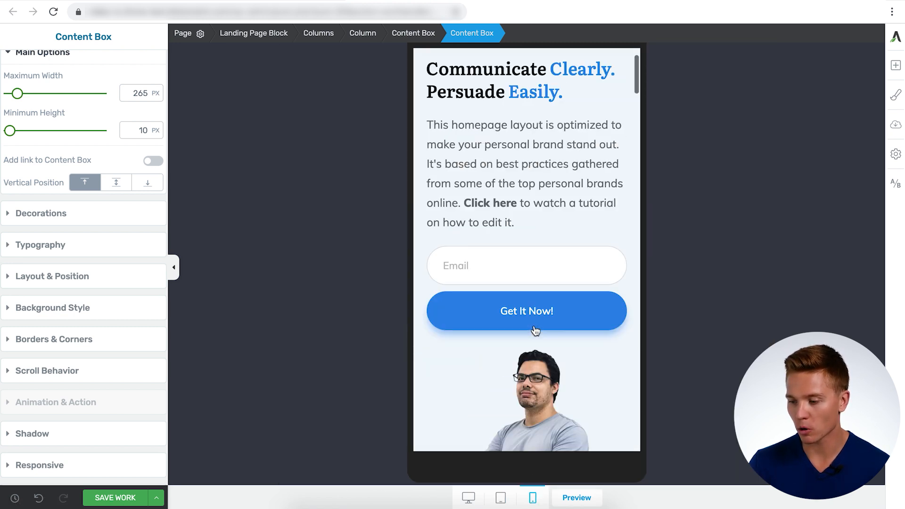